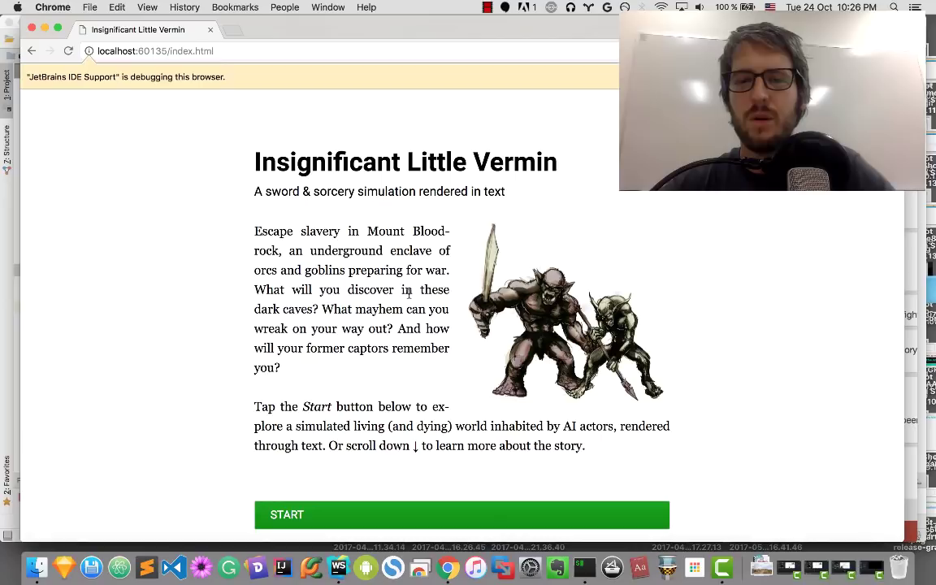
# Start Insignificant Little Vermin from the title page and scroll past the Agruth illustration to the choices
pyautogui.scroll(-3)
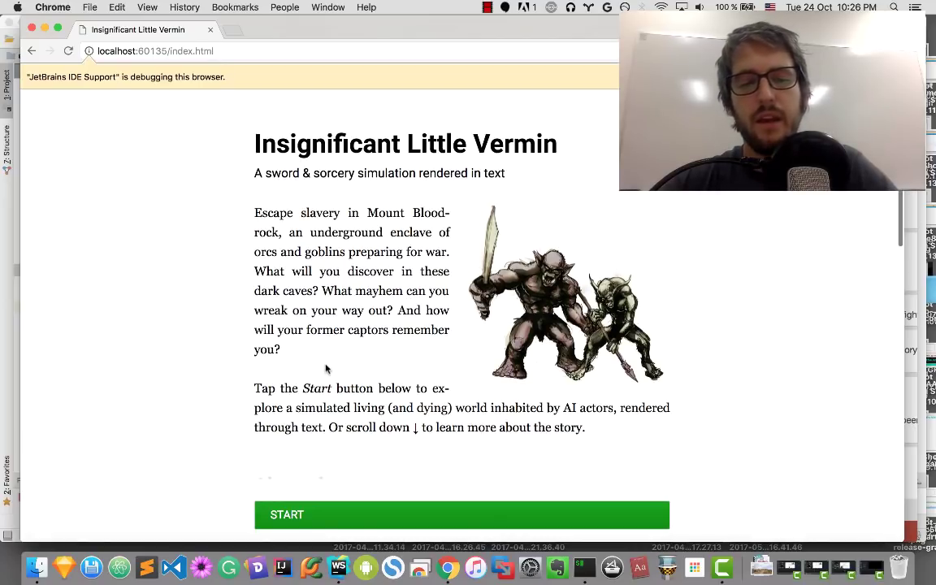
pyautogui.click(461, 514)
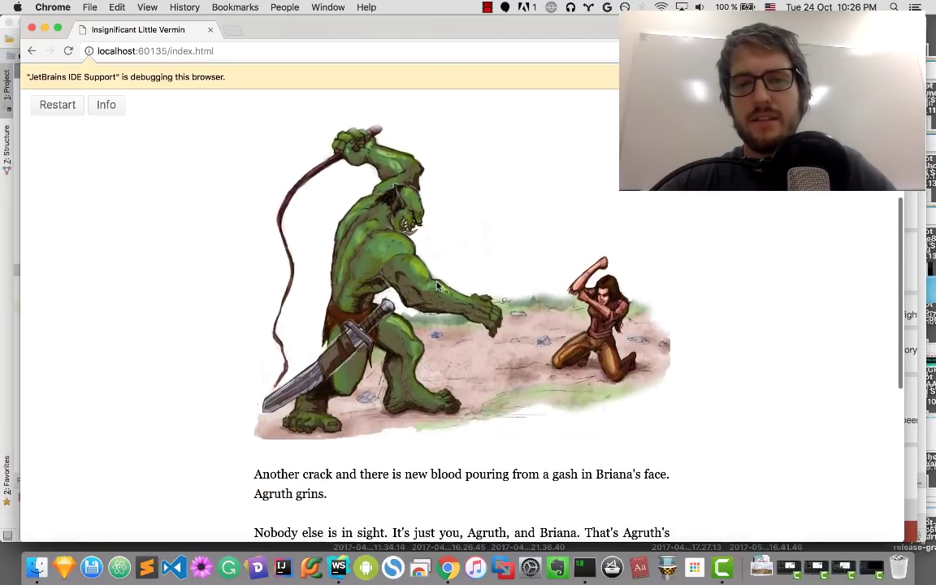
pyautogui.scroll(-3)
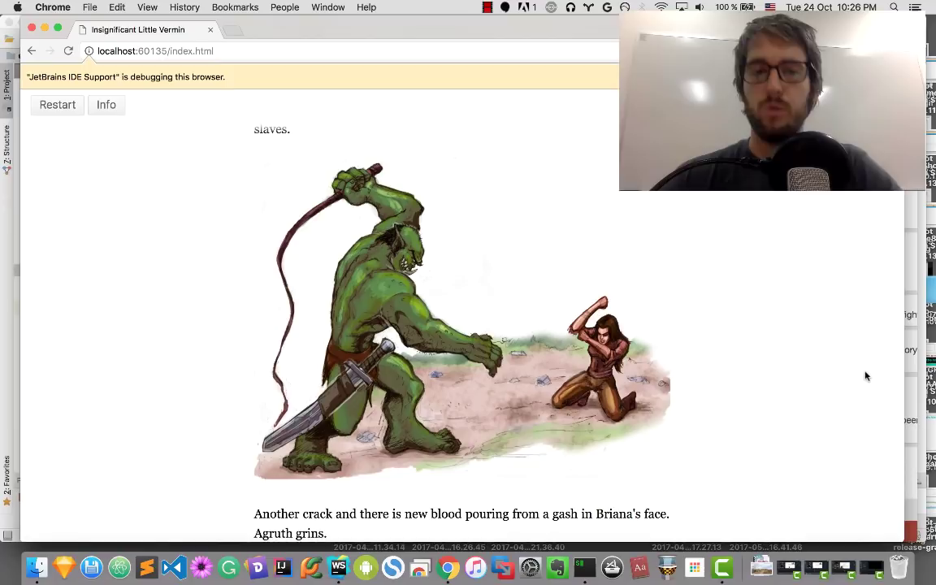
pyautogui.scroll(-3)
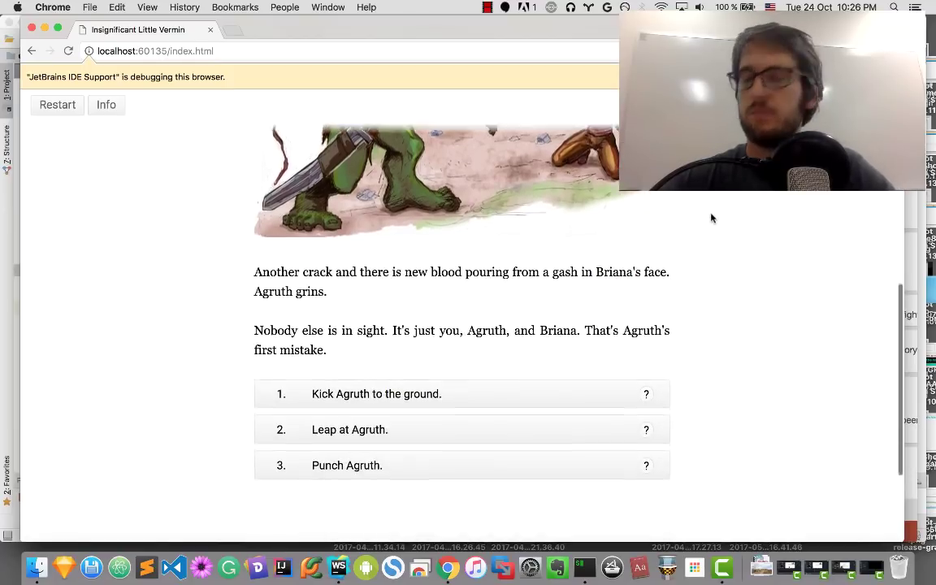
pyautogui.scroll(-3)
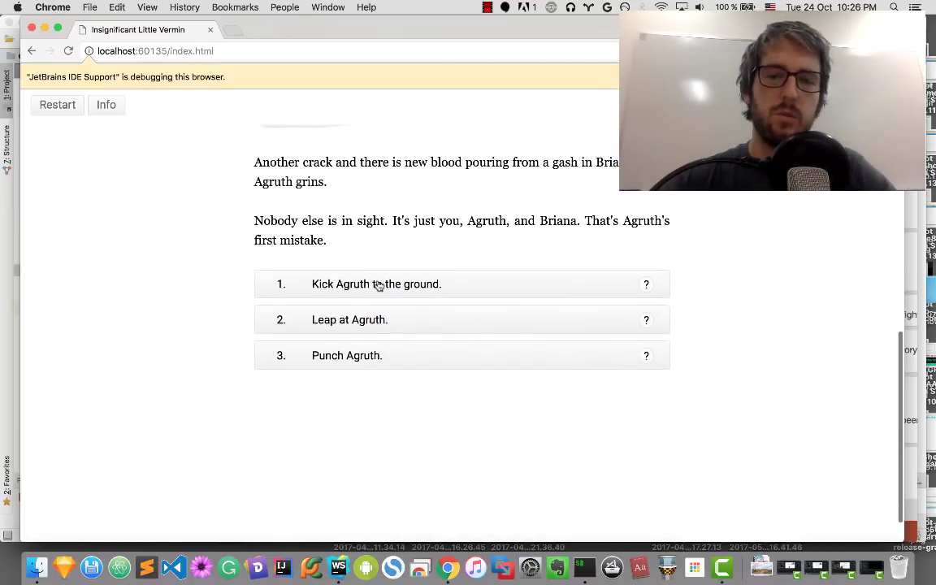
# Kick Agruth to the ground and highlight the opening words of the kick description
pyautogui.click(378, 283)
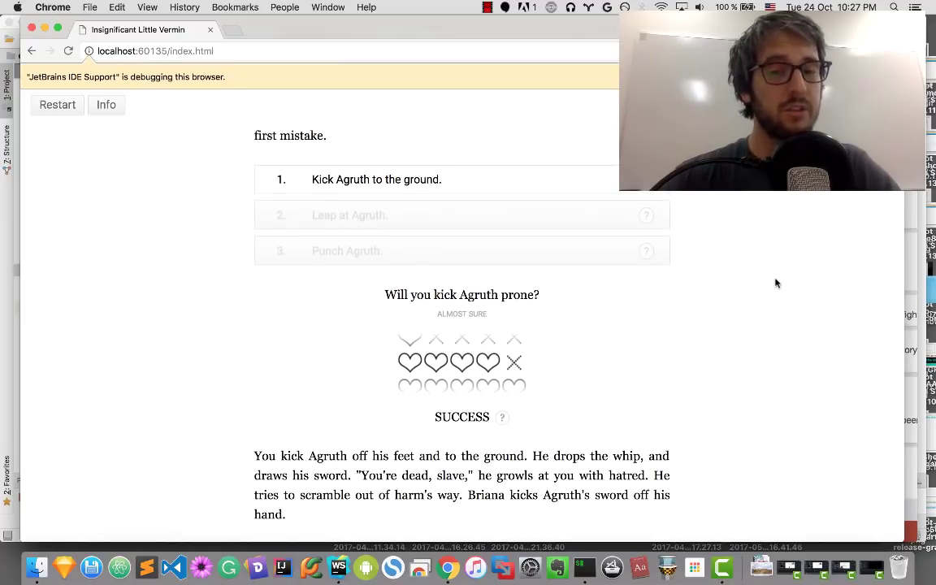
pyautogui.scroll(-3)
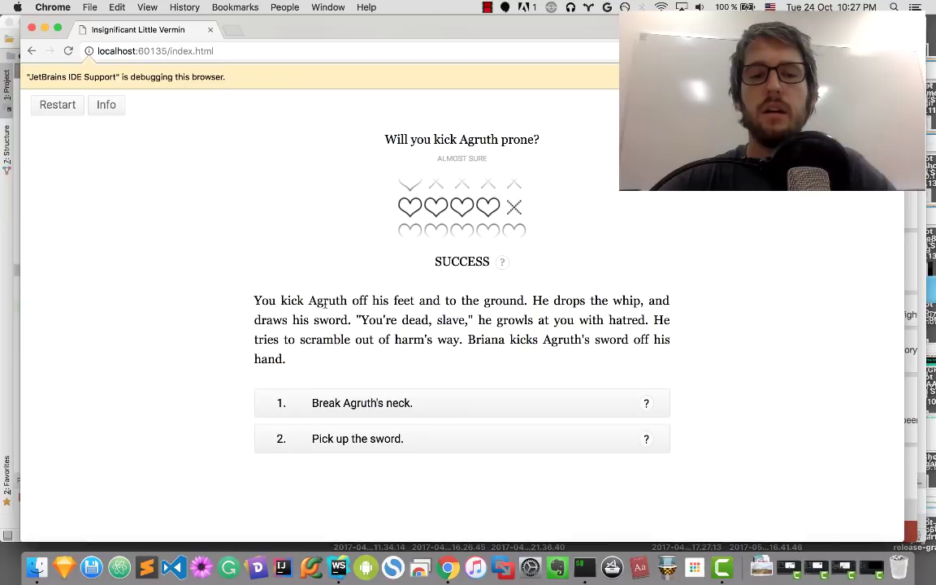
pyautogui.moveTo(254, 300); pyautogui.dragTo(382, 299)
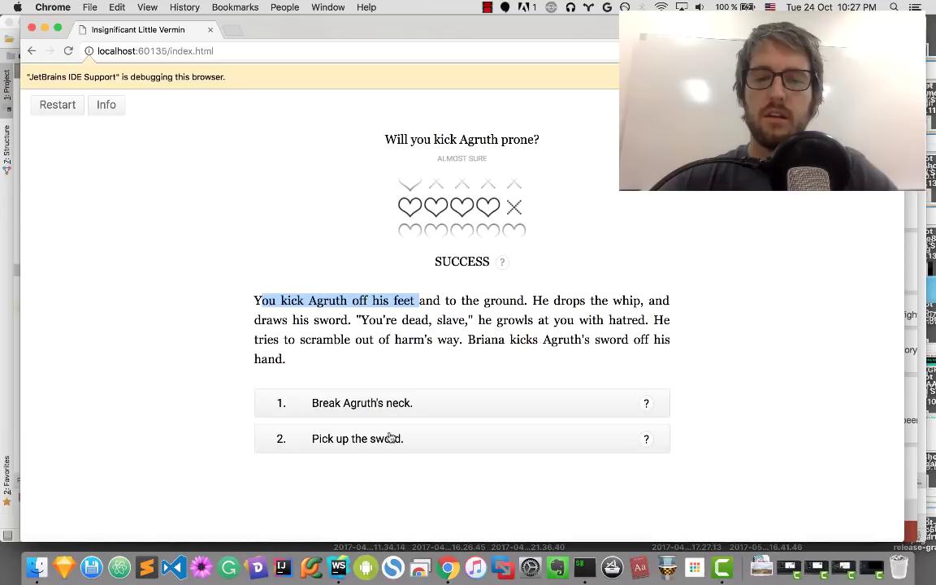
# Pick up the sword and swing at Agruth, cutting his shoulder on a successful roll
pyautogui.click(357, 439)
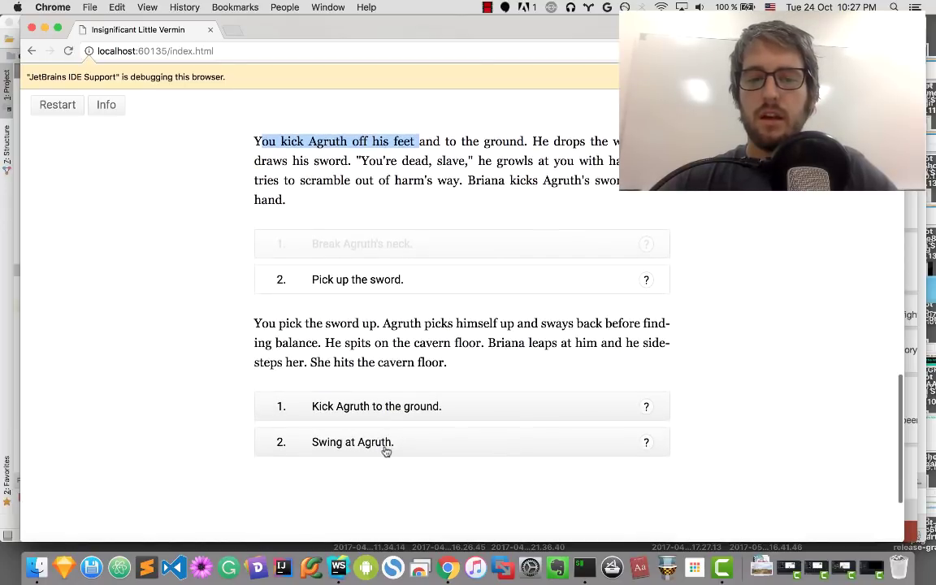
pyautogui.click(351, 442)
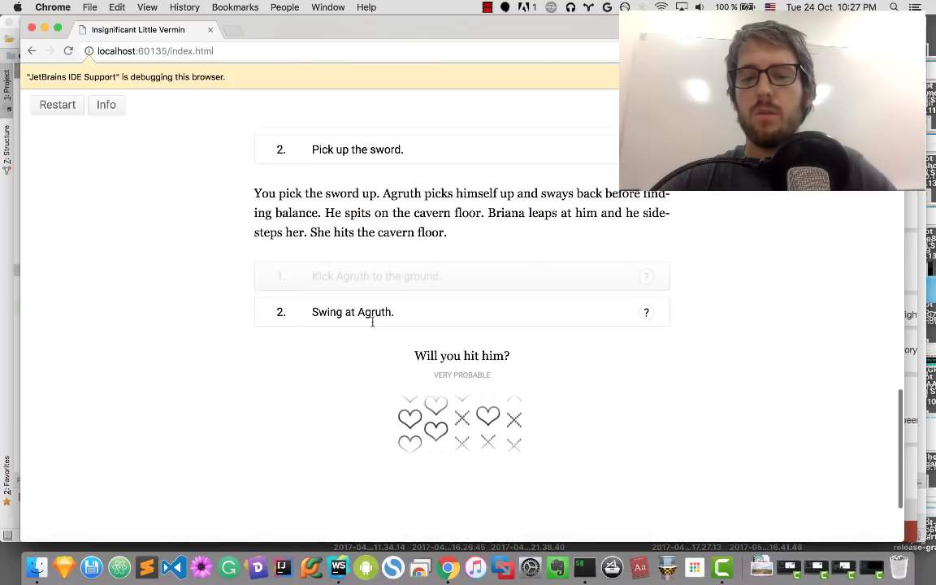
pyautogui.click(352, 312)
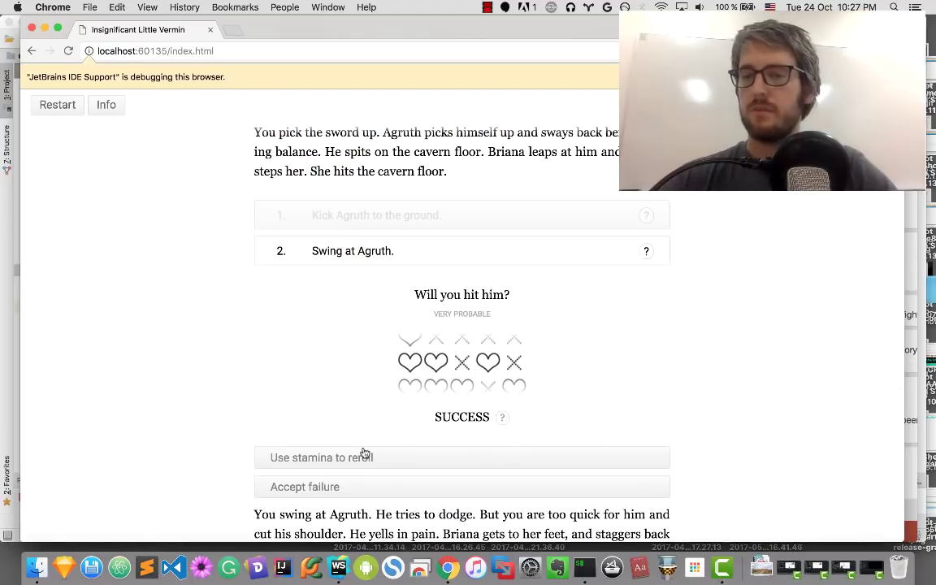
pyautogui.moveTo(341, 433)
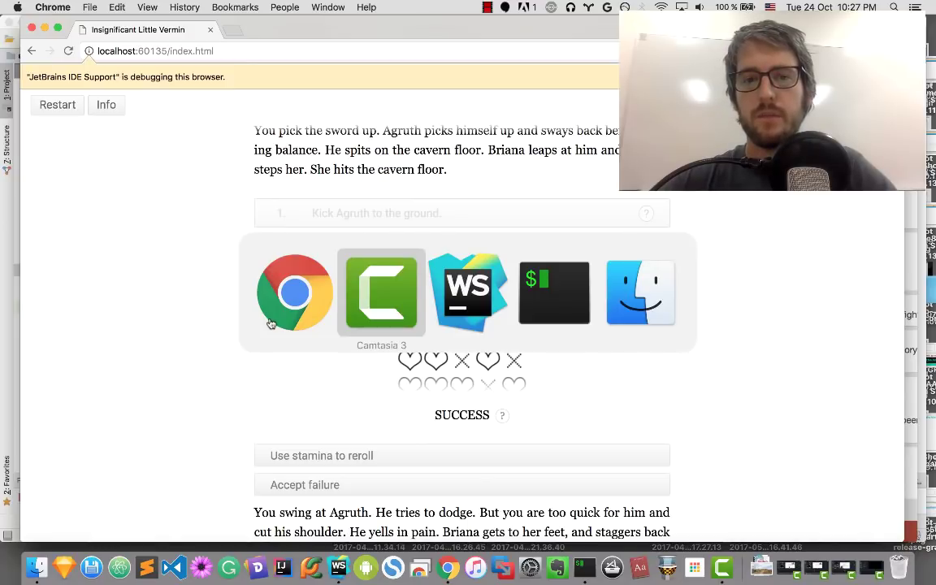
# Switch to writers_helpers.dart and locate generateAgruthFight and the _generateAgruth actor with its hitpoints
pyautogui.click(380, 292)
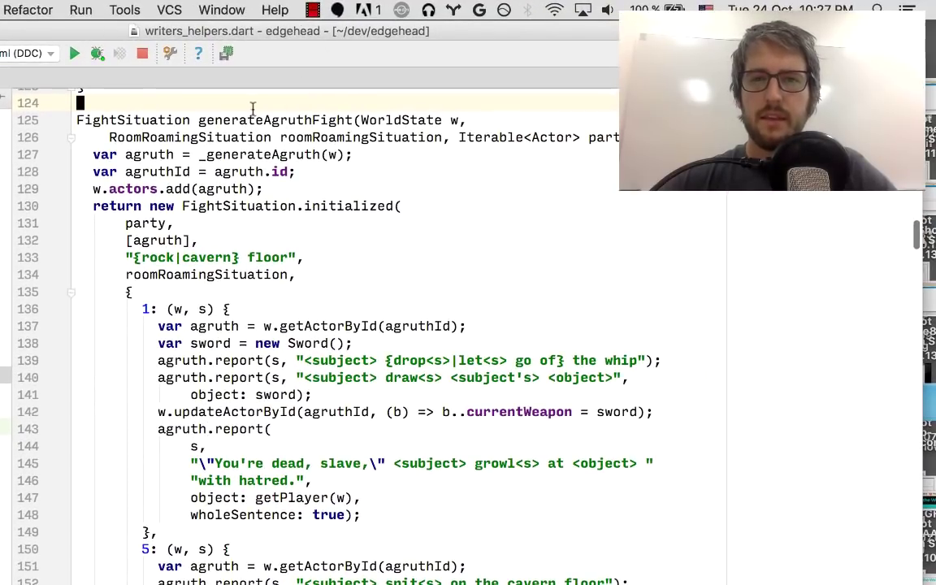
pyautogui.scroll(-3)
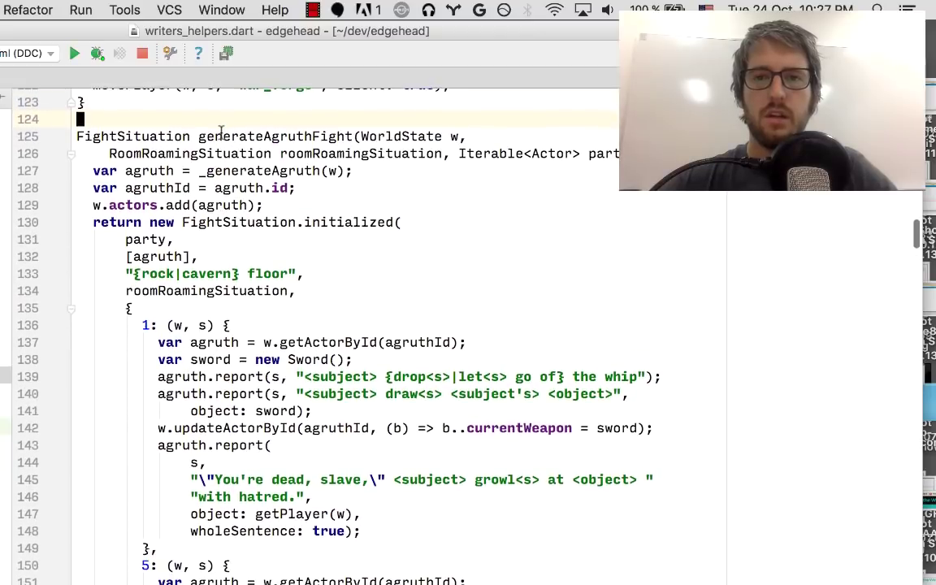
pyautogui.scroll(-3)
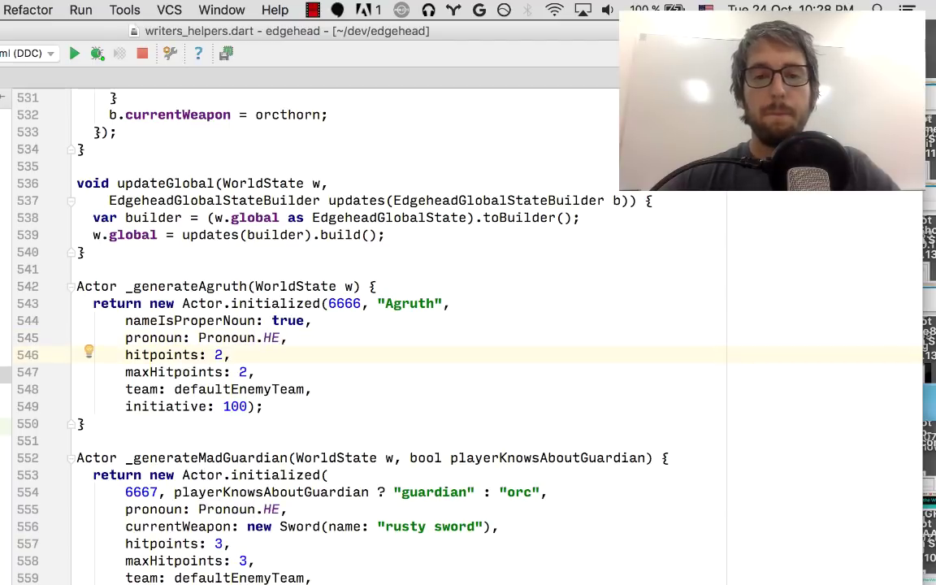
pyautogui.doubleClick(239, 390)
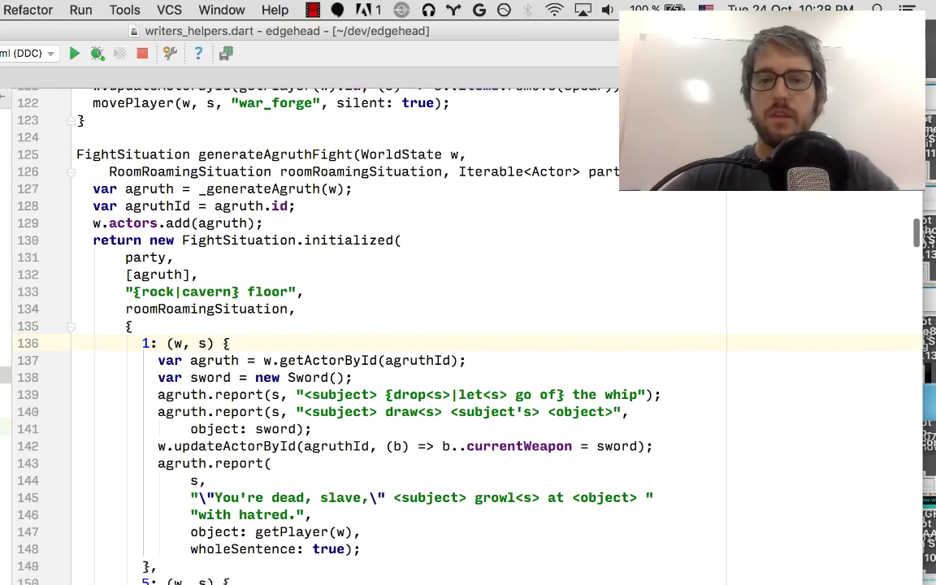
# Scroll through Agruth's timed taunts at moments 1, 5, 9, 12 and 17 to the end of FightSituation.initialized
pyautogui.scroll(-3)
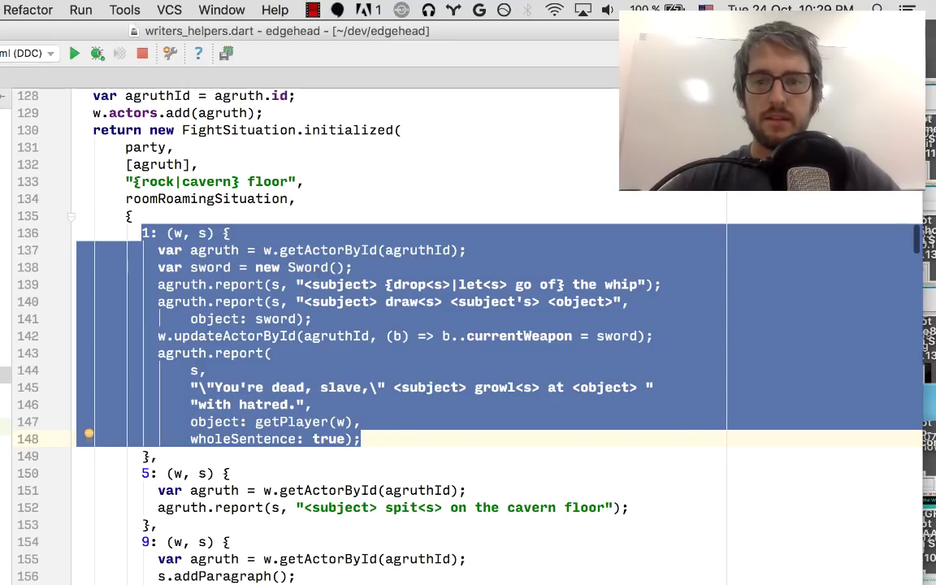
pyautogui.scroll(-3)
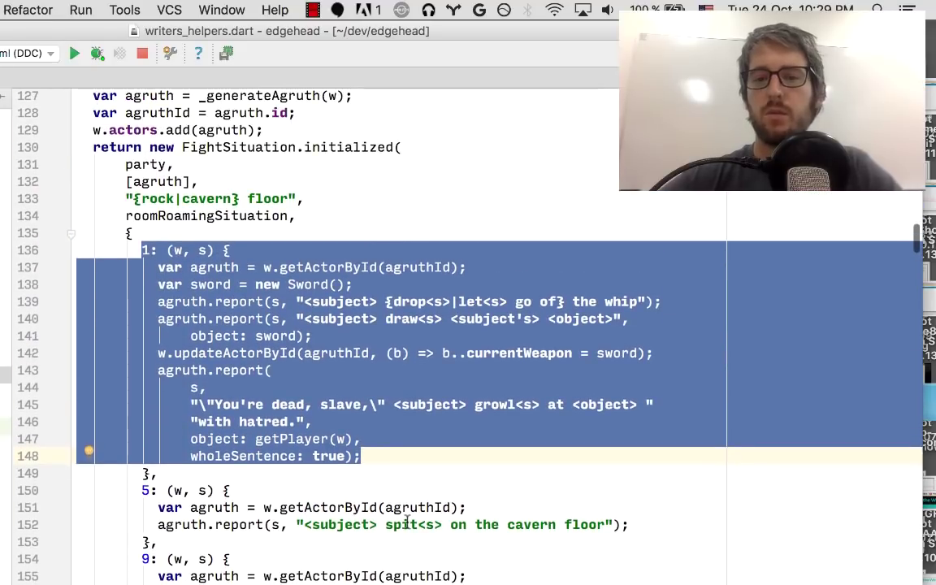
pyautogui.scroll(-3)
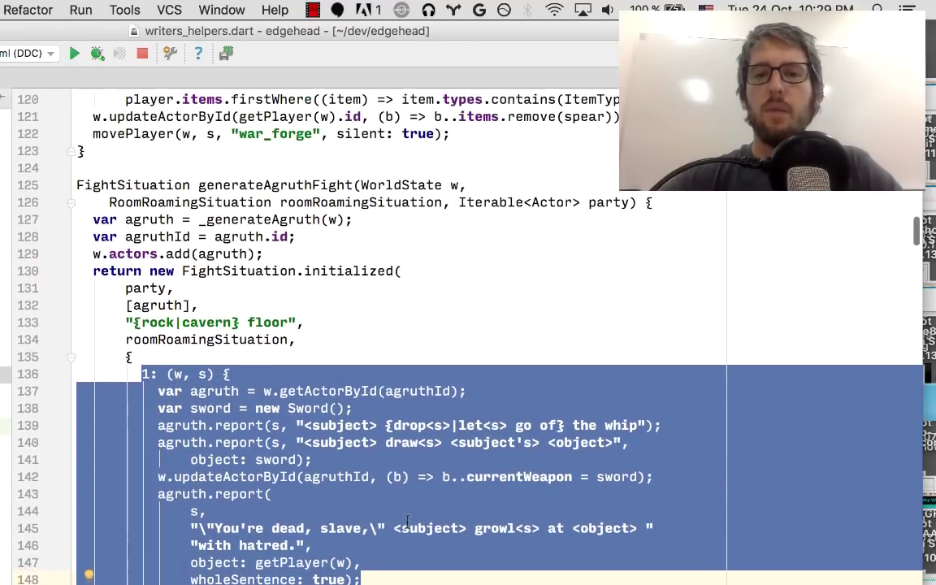
pyautogui.scroll(-3)
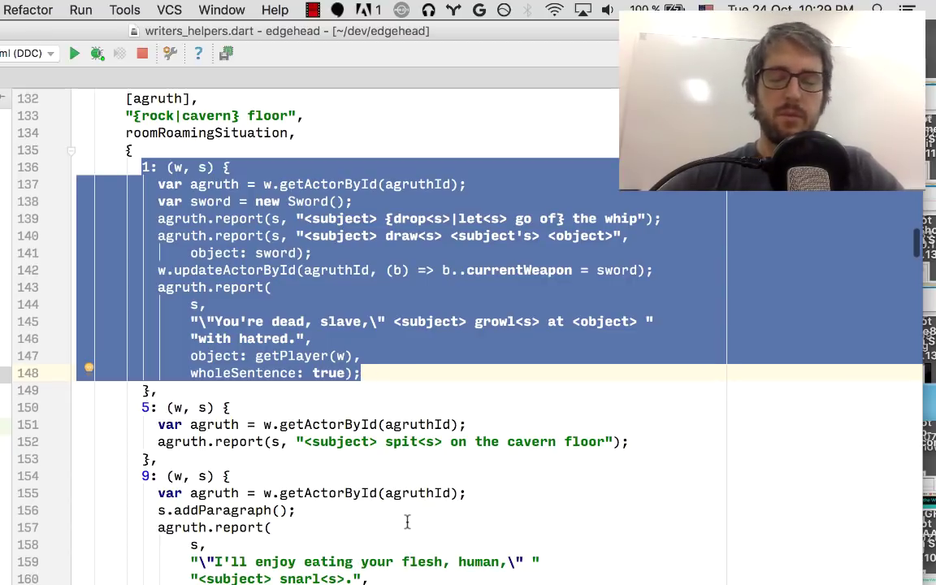
pyautogui.scroll(-3)
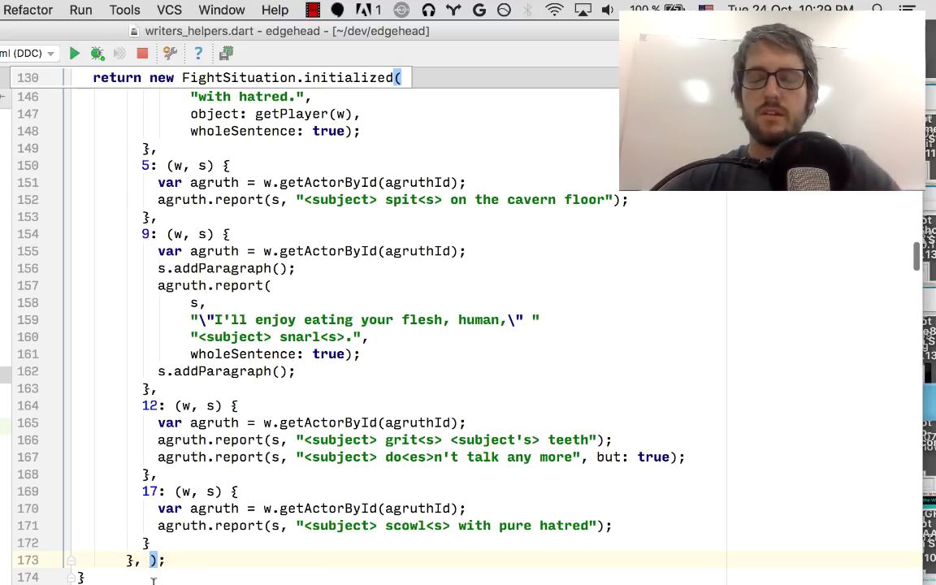
# Add the named argument items: [new Sword(...)] after the events map using autocomplete
pyautogui.write('items: [')
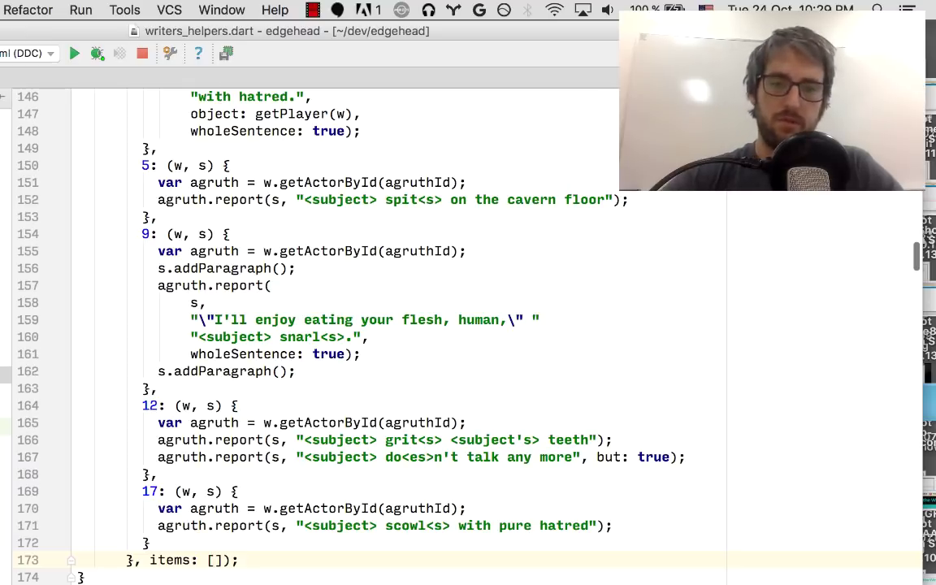
pyautogui.write('new Sword(name')
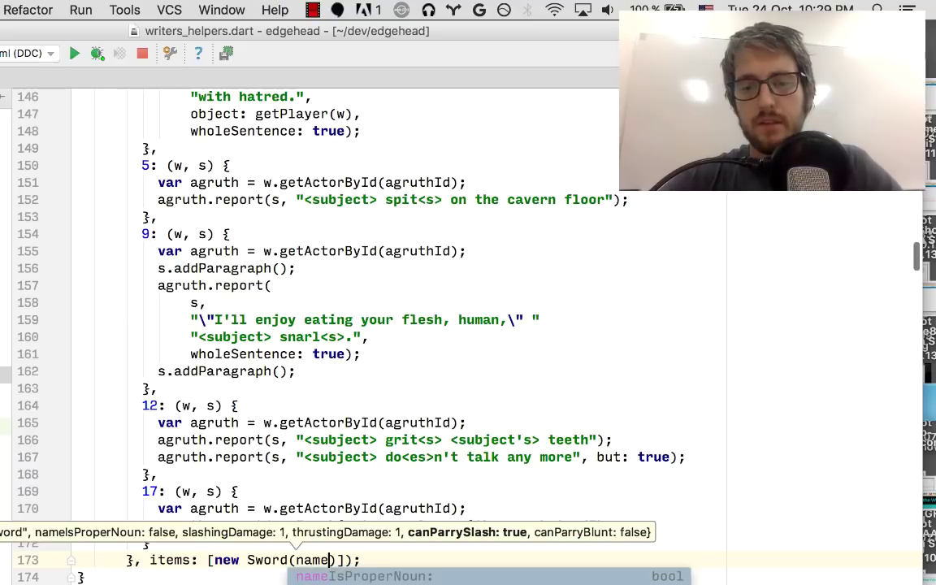
pyautogui.write('r')
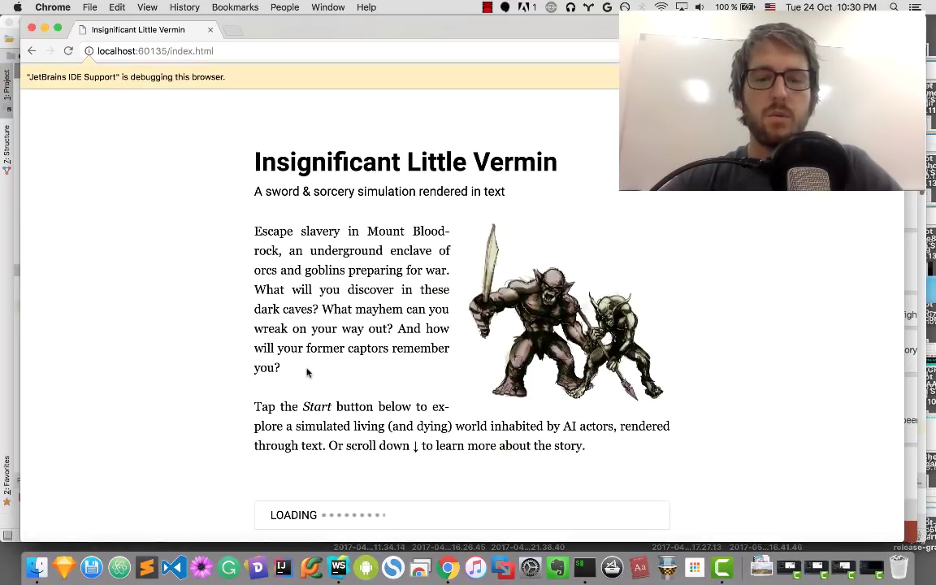
pyautogui.moveTo(345, 504)
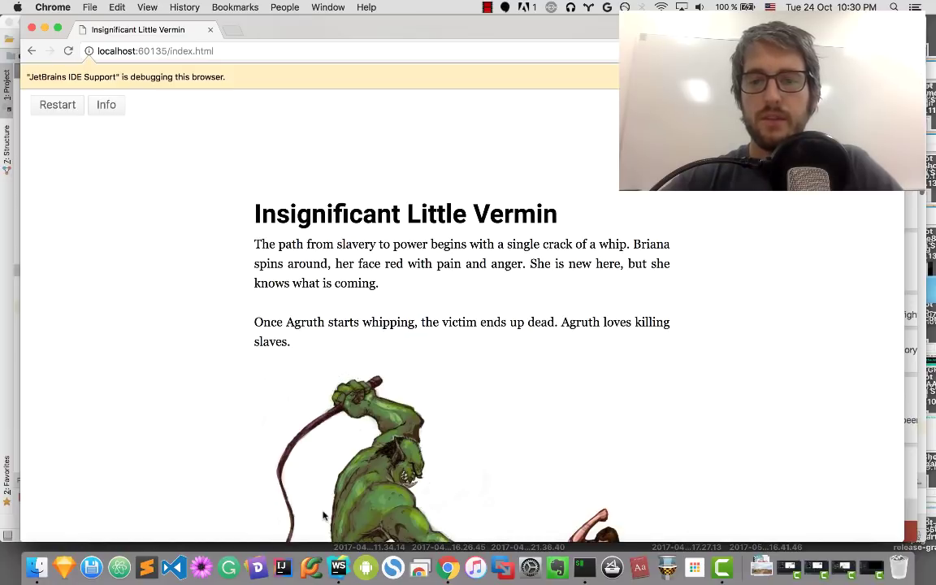
# Scroll the reloaded fight to its choices, now including picking up the rusty sword
pyautogui.scroll(-3)
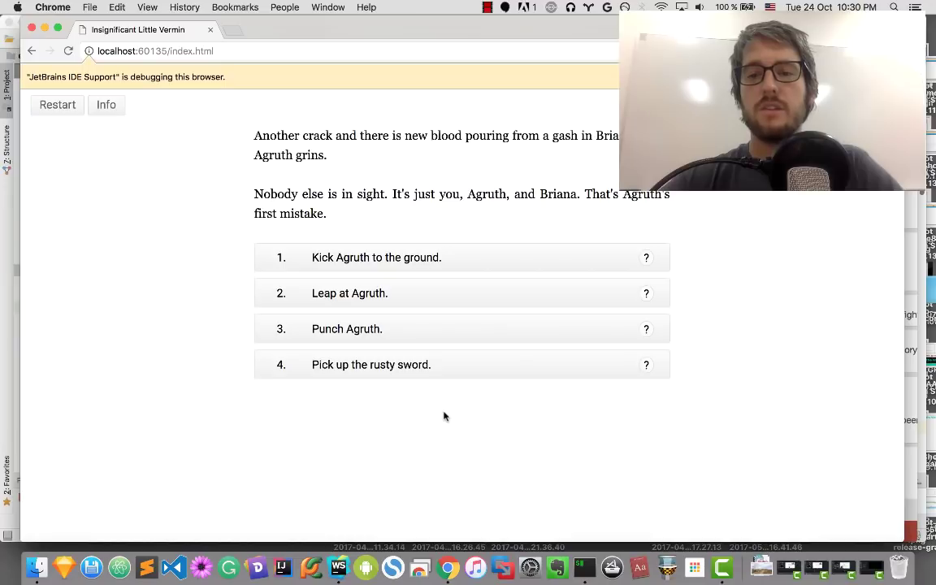
pyautogui.moveTo(426, 377)
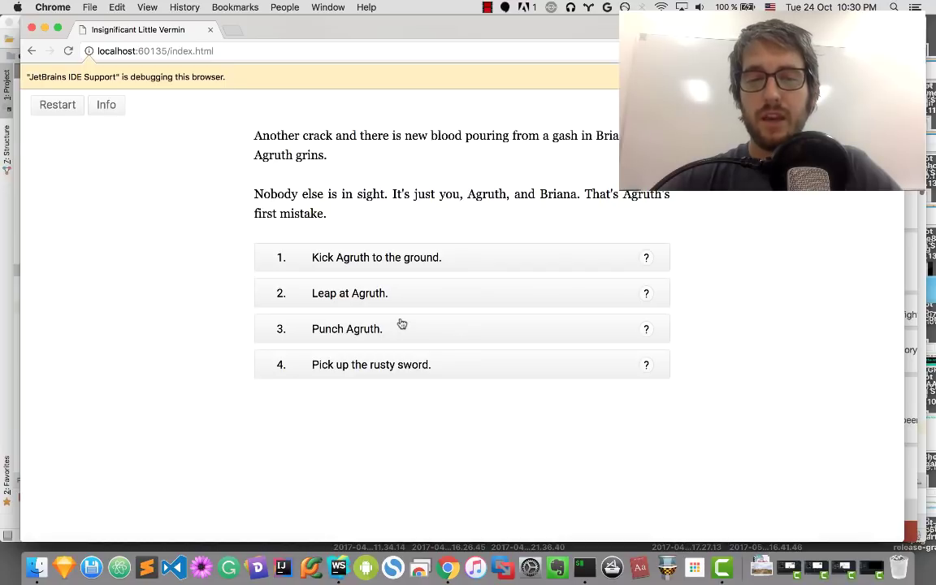
pyautogui.moveTo(387, 333)
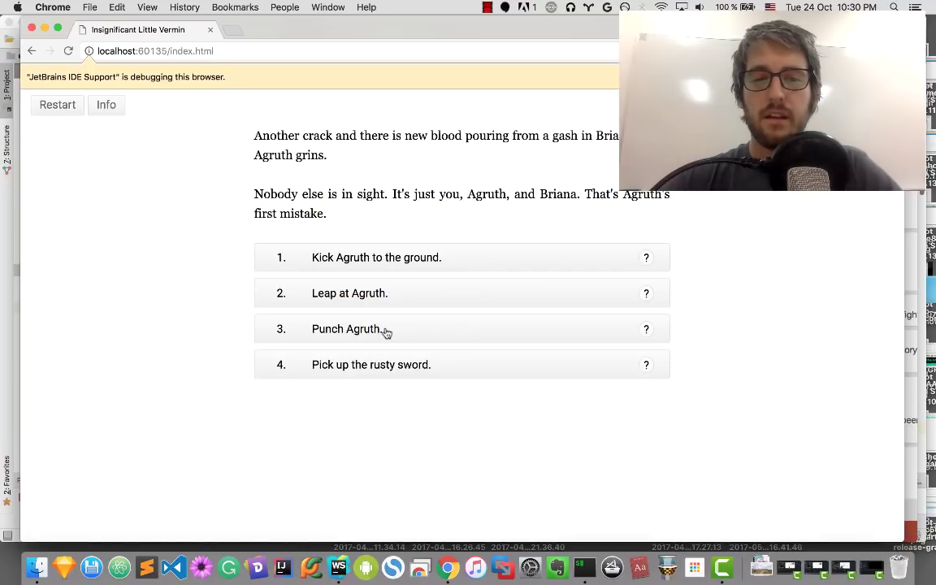
# Punch Agruth successfully and highlight the sentence where Briana picks up the rusty sword
pyautogui.click(348, 329)
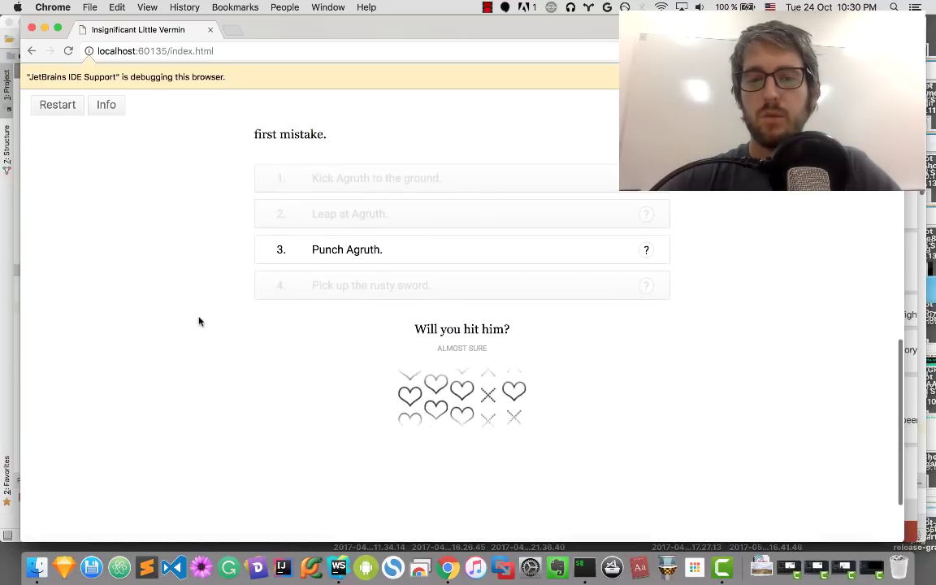
pyautogui.scroll(-3)
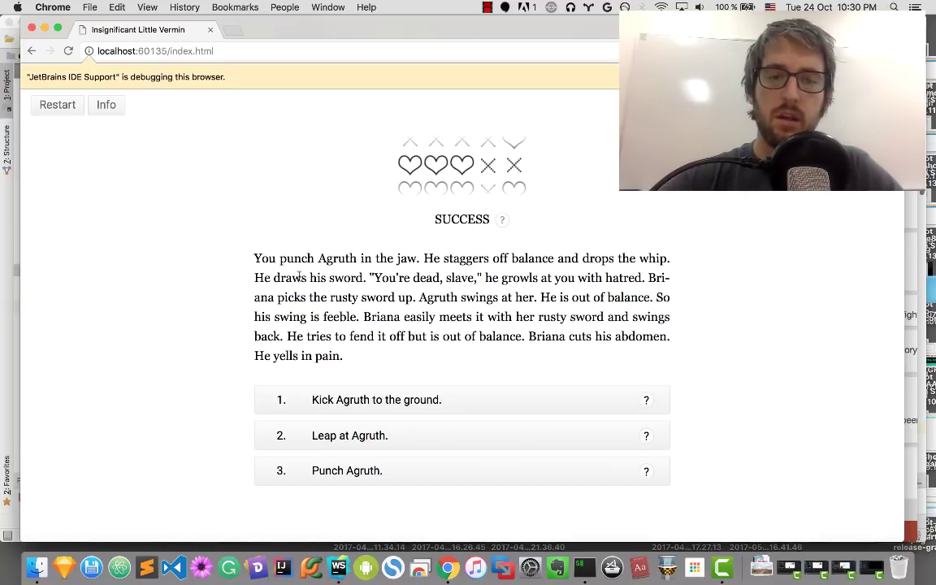
pyautogui.moveTo(276, 296); pyautogui.dragTo(417, 295)
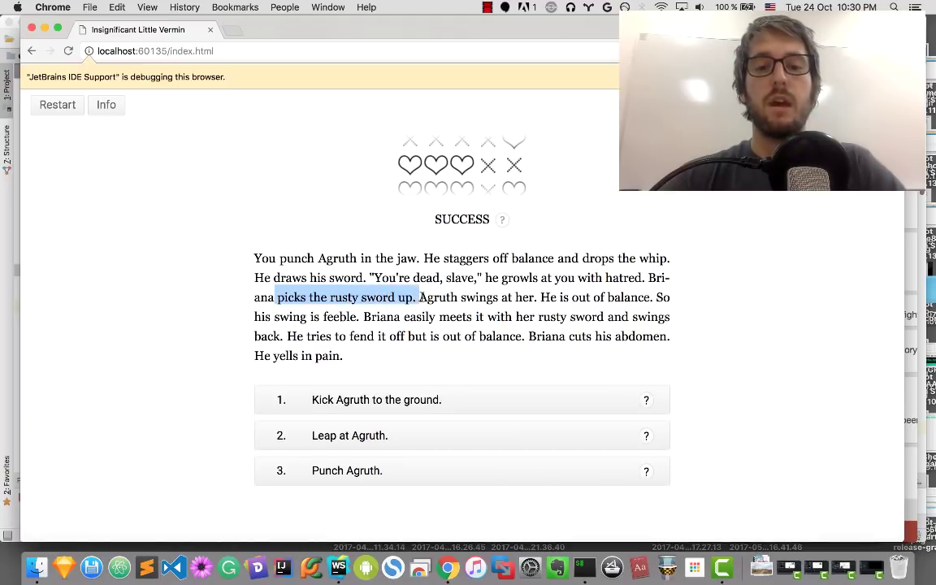
pyautogui.click(445, 296)
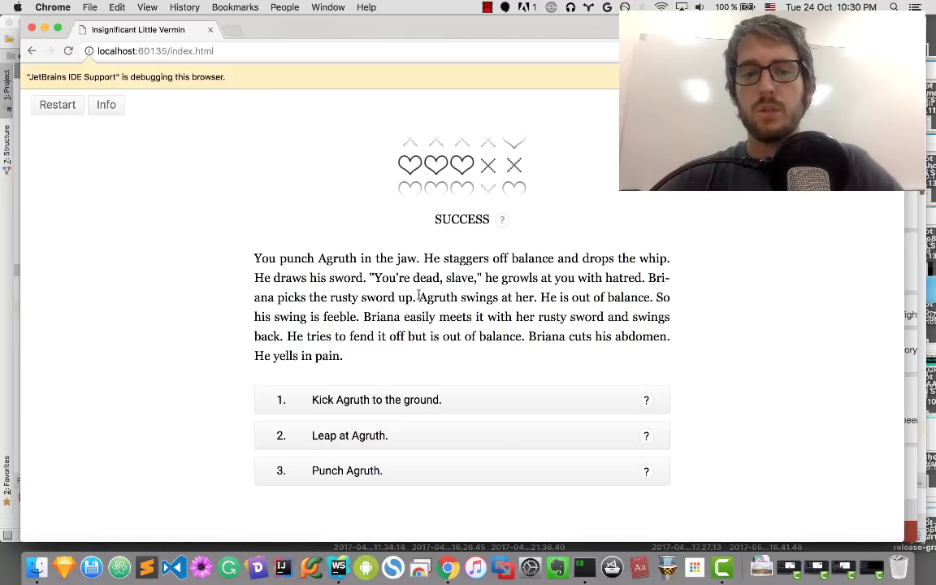
pyautogui.moveTo(354, 296); pyautogui.dragTo(416, 296)
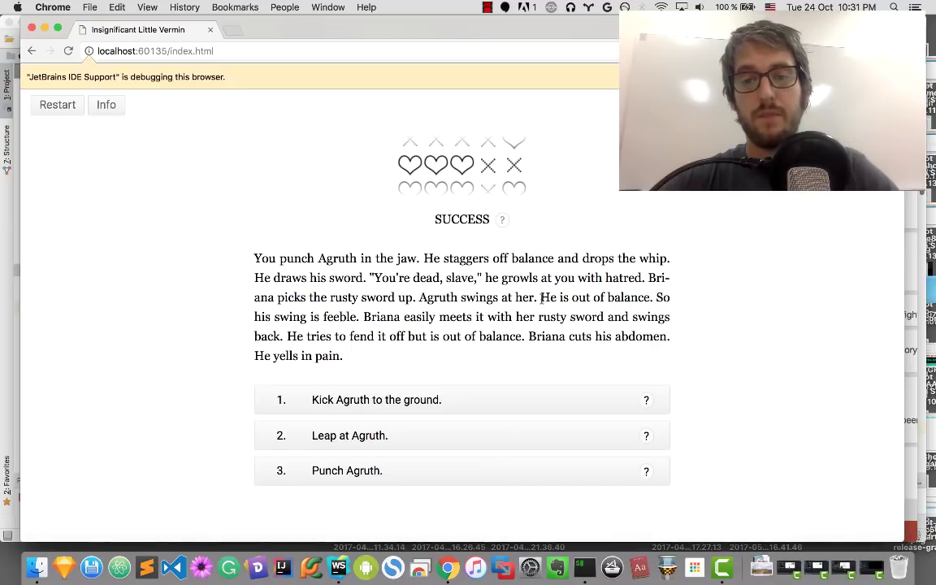
pyautogui.doubleClick(554, 296)
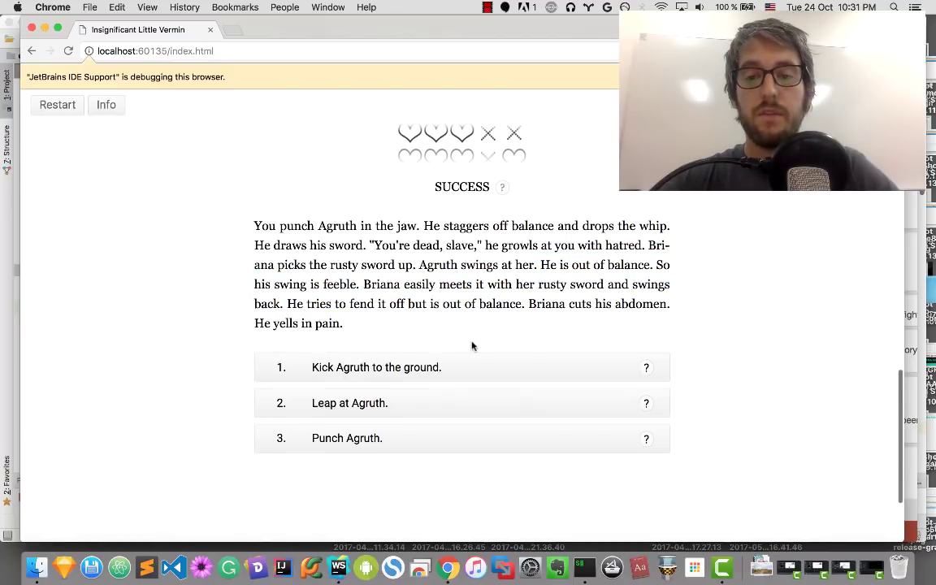
pyautogui.moveTo(455, 322)
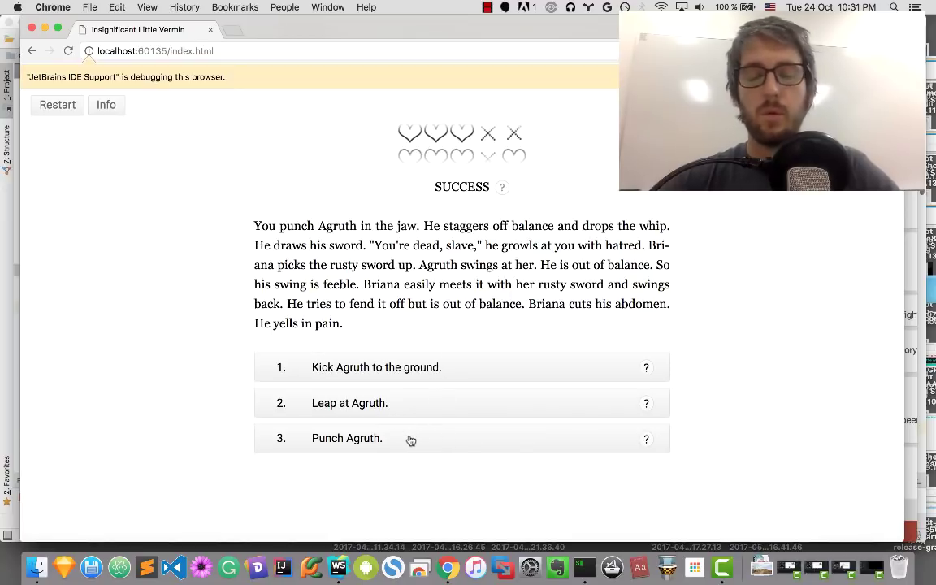
# Punch Agruth again and scroll to the options after the failed roll
pyautogui.click(347, 439)
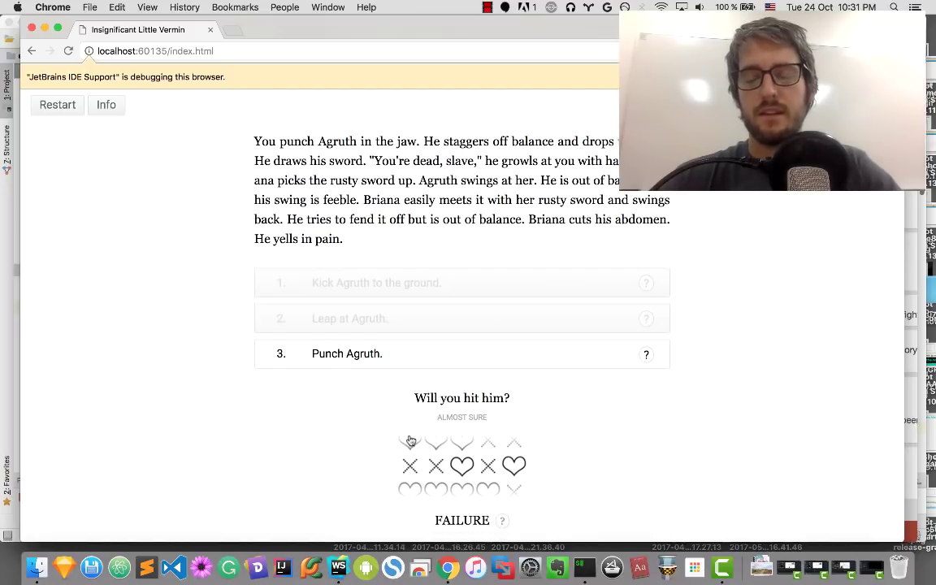
pyautogui.scroll(-3)
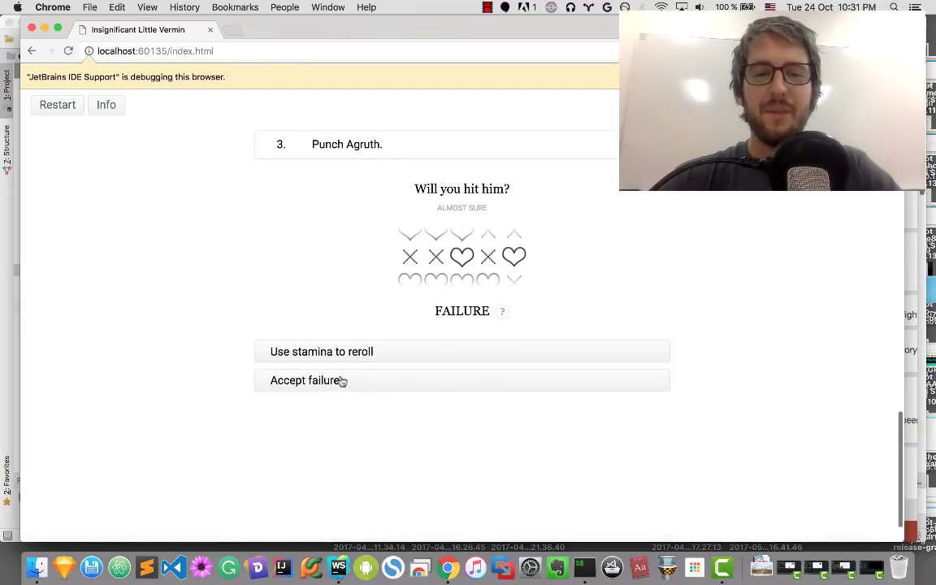